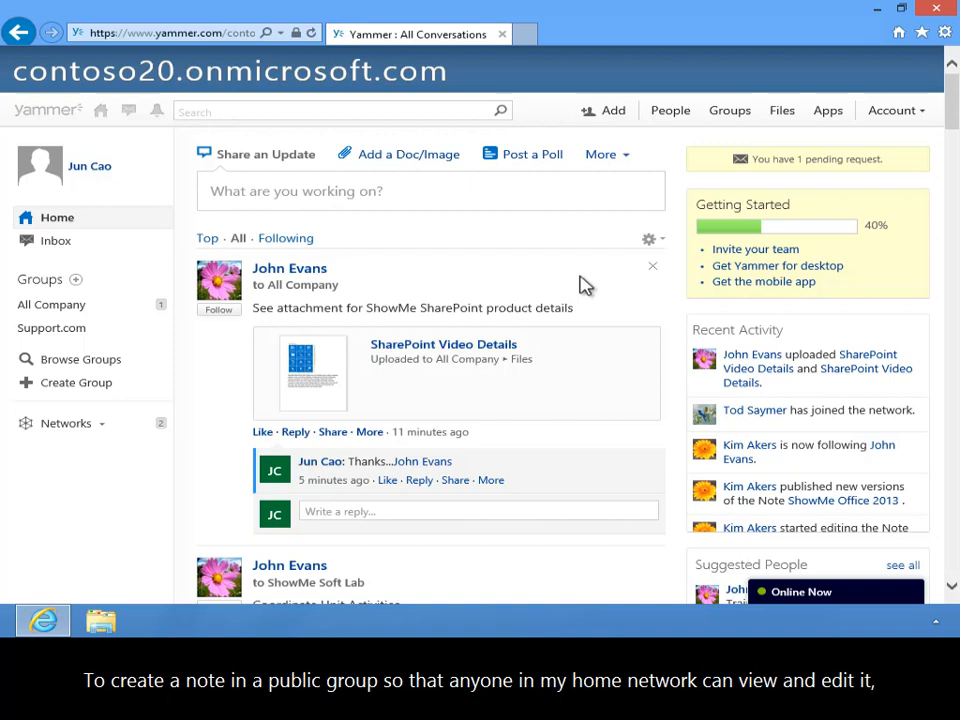
mouse_move(590, 280)
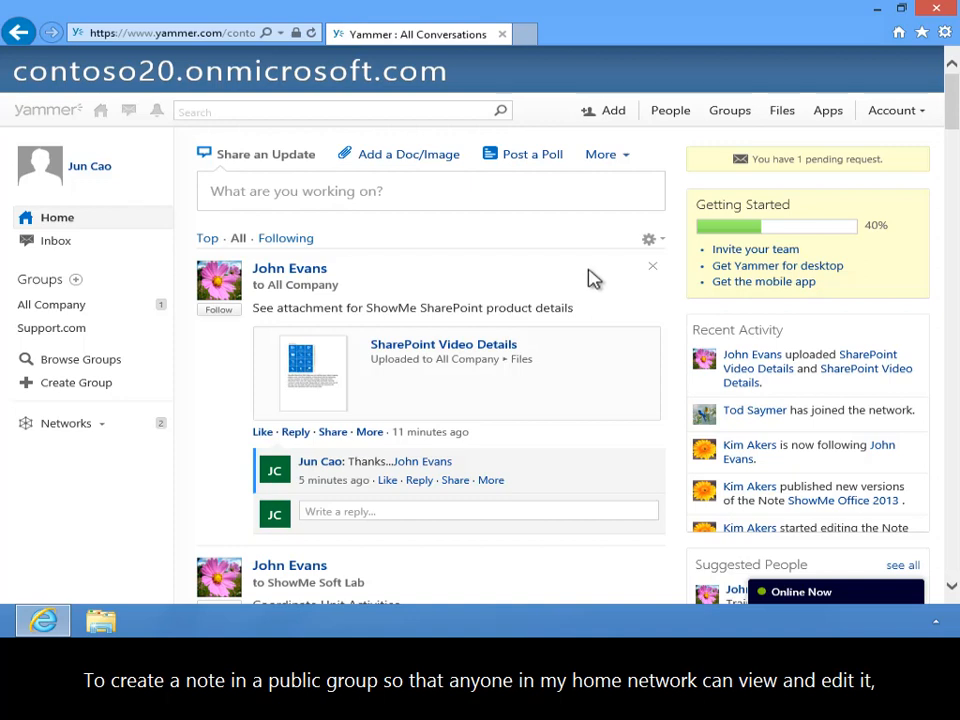
- Switch from the conversations feed to the Files area listing recently accessed documents
click(780, 110)
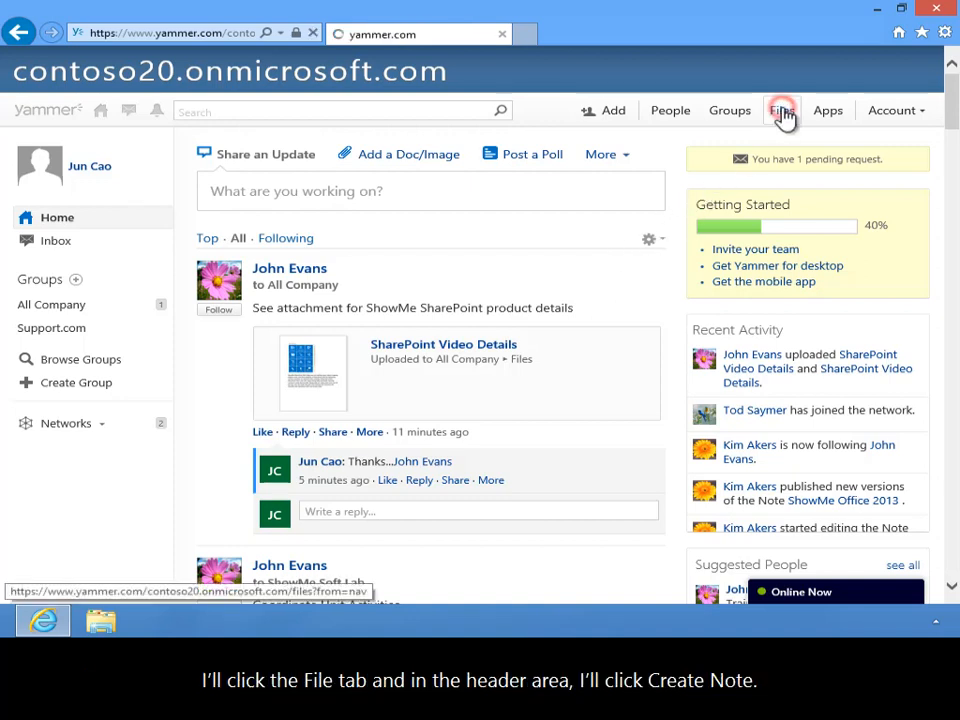
click(782, 110)
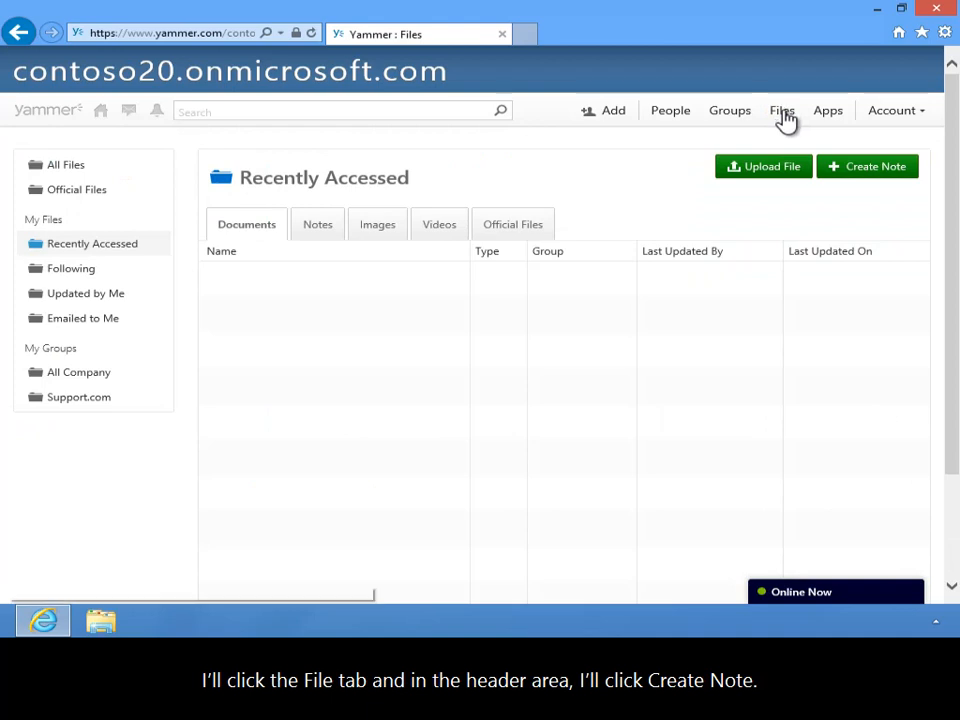
- Create a note titled 'ShowMe SharePoint' with the training library description and publish it to All Company
click(866, 166)
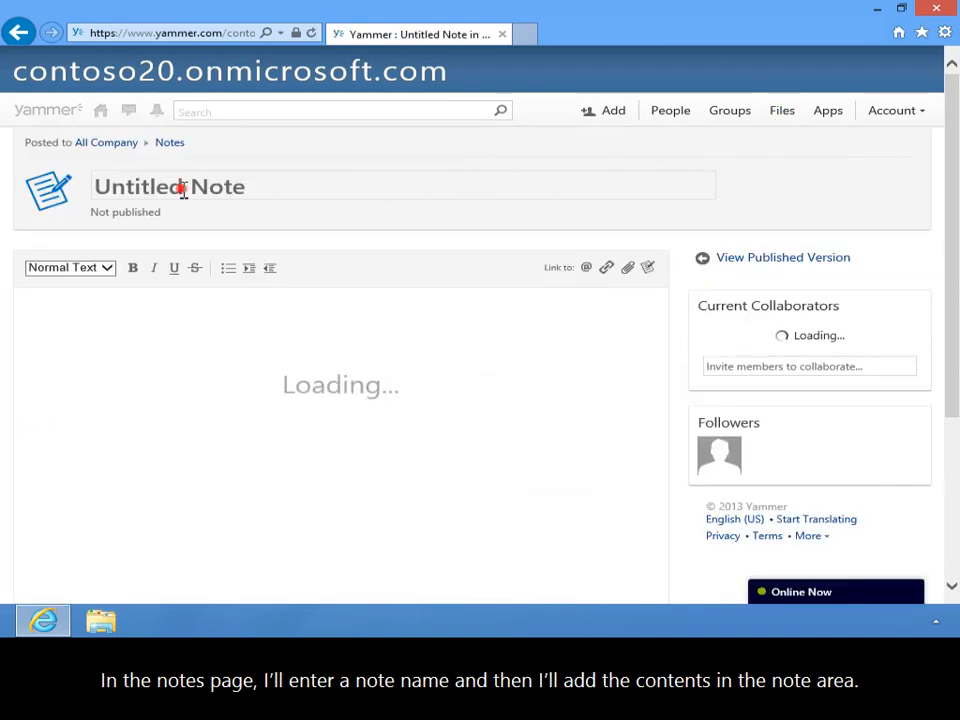
text(ShowMe SharePoint)
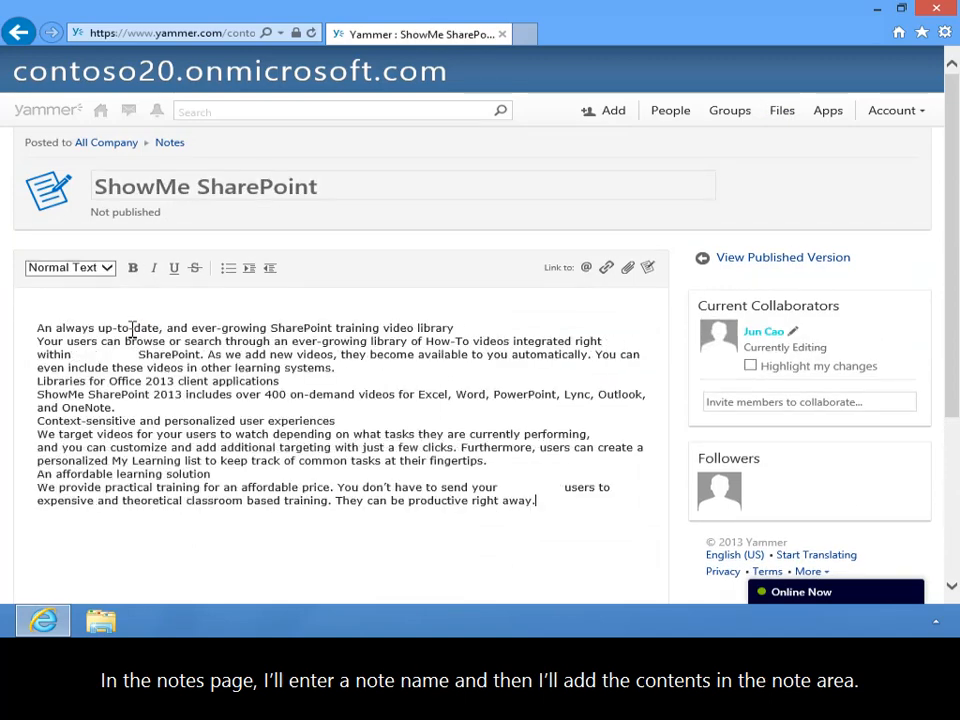
scroll(down, 3)
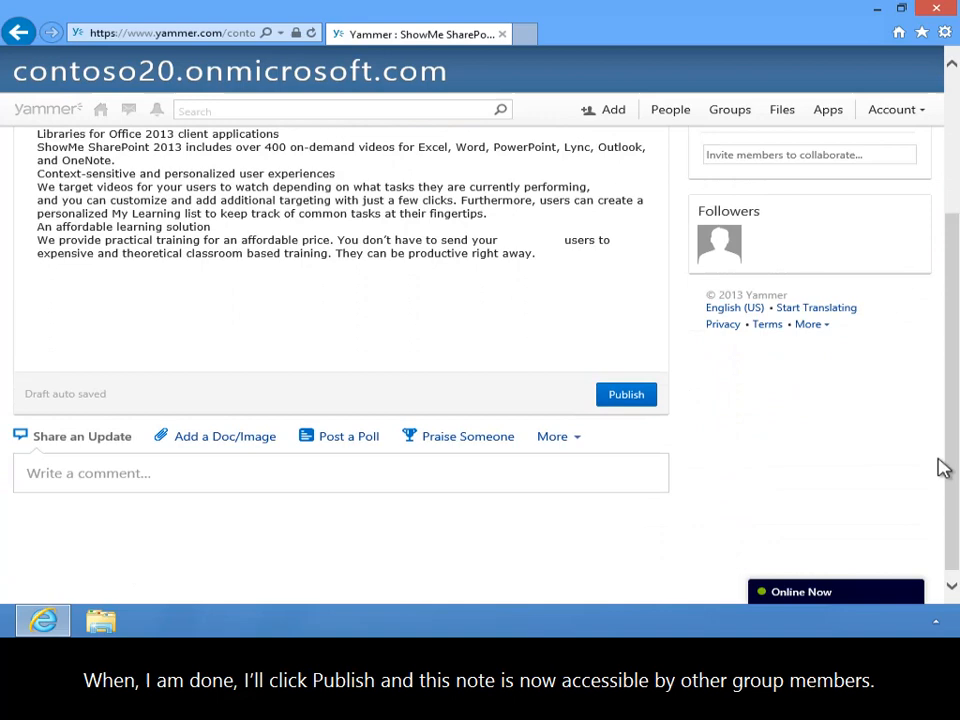
click(626, 394)
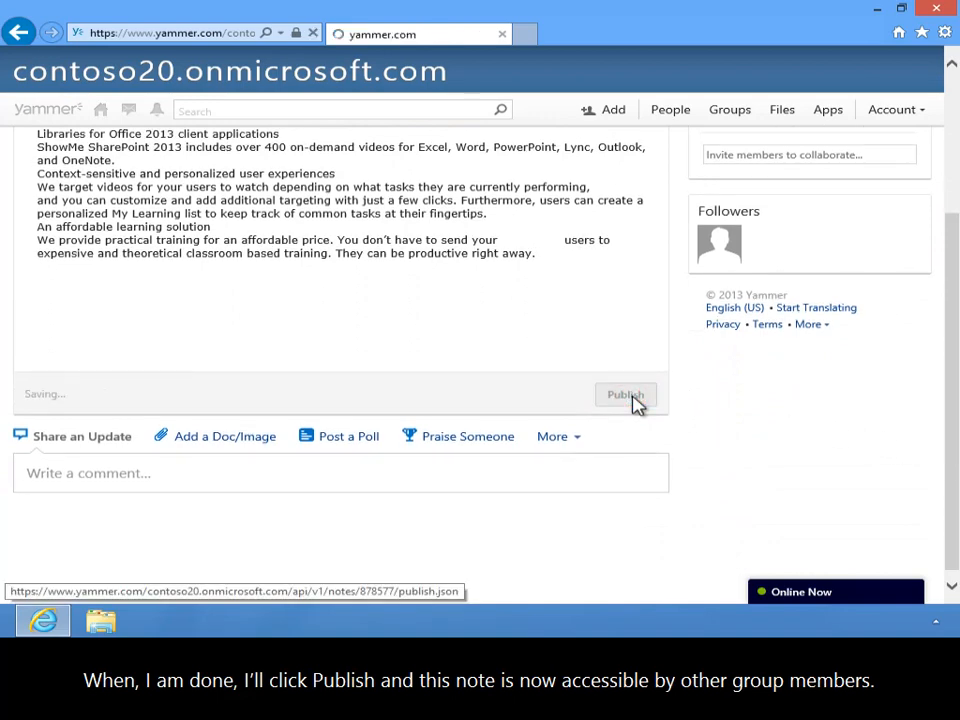
click(624, 394)
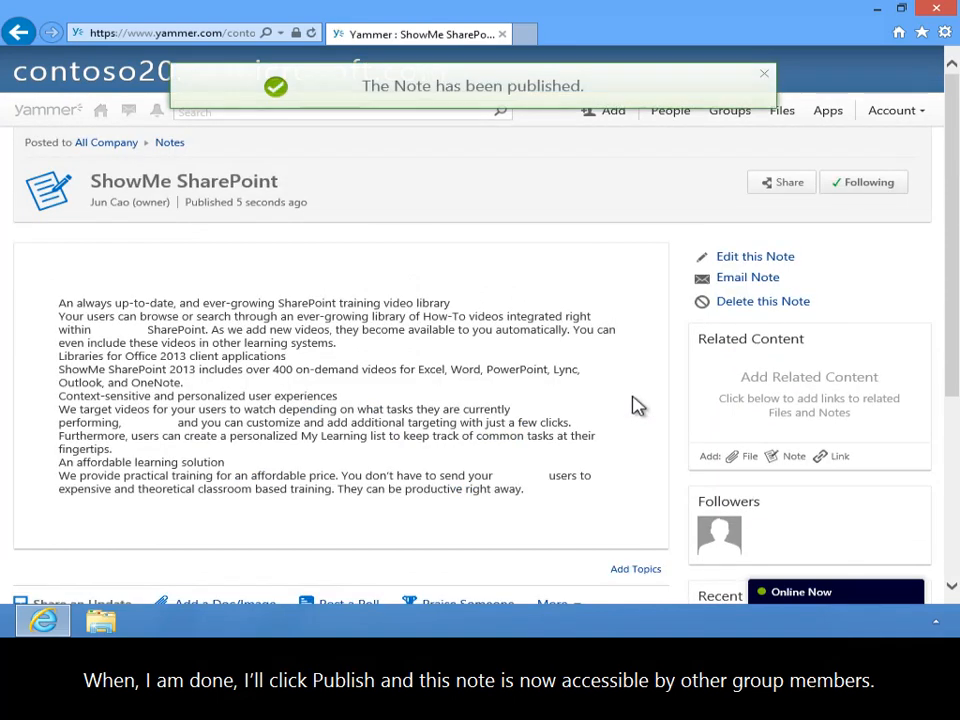